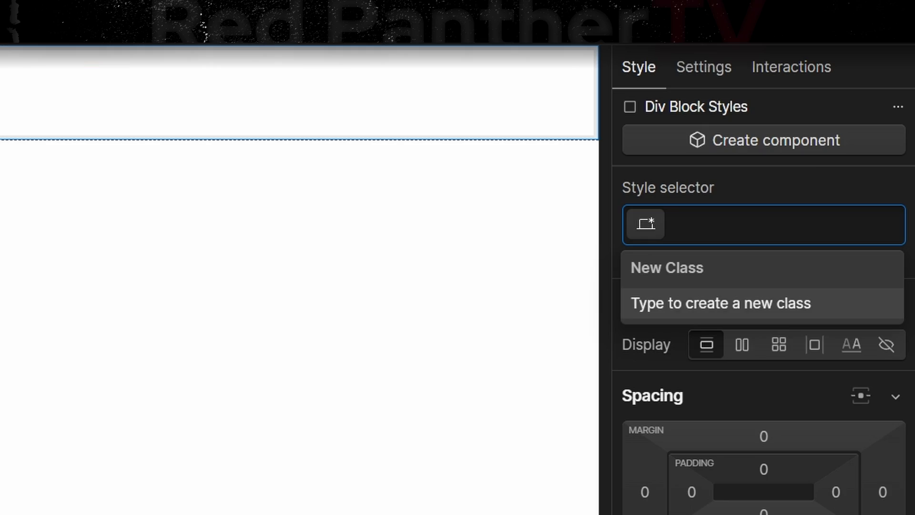
# Step: Create a tikflow-wrapper div containing a Slider classed tikflow-slider
pyautogui.write('tikflow-wrapper')
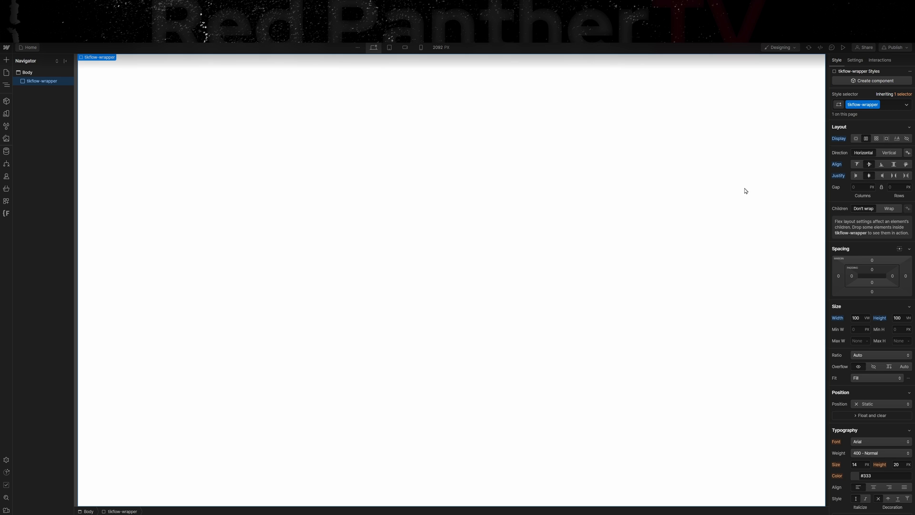
pyautogui.write('sli')
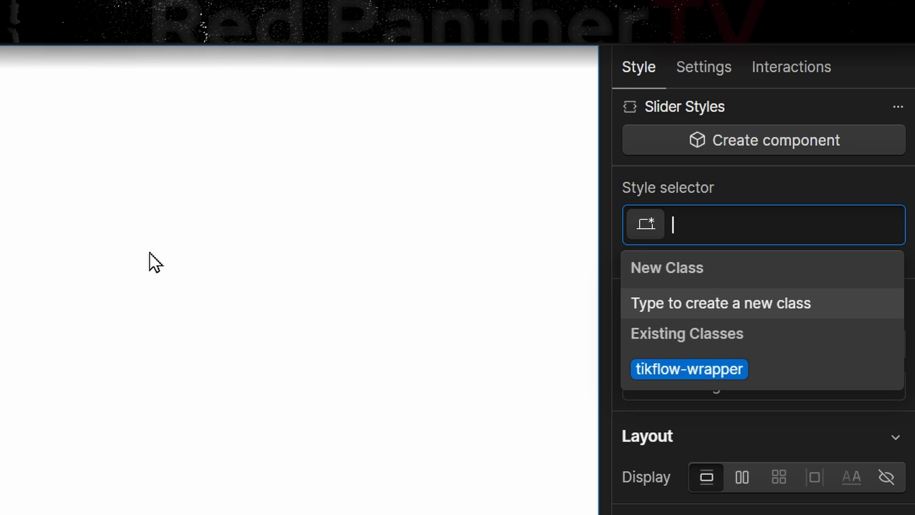
pyautogui.write('tikflow-slider')
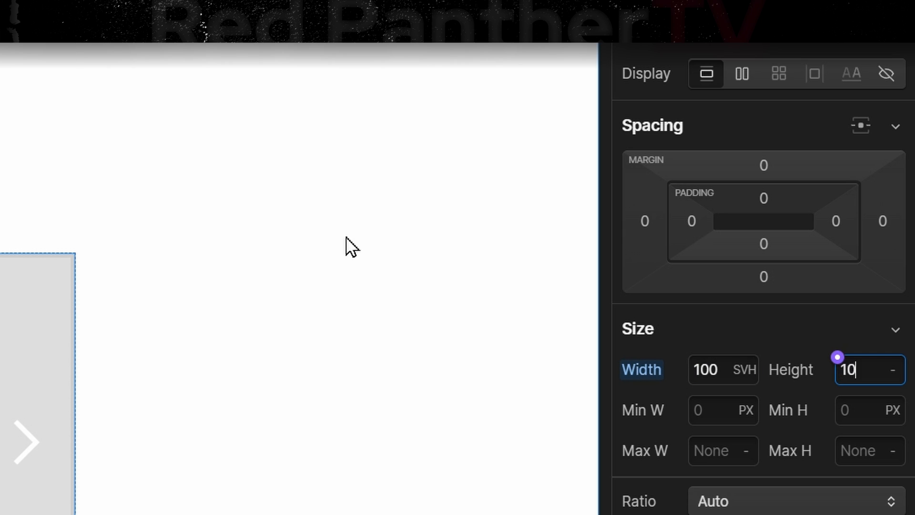
# Step: Size the slider 100svh wide by 100vw tall and rotate it 90 degrees on Z
pyautogui.write('100')
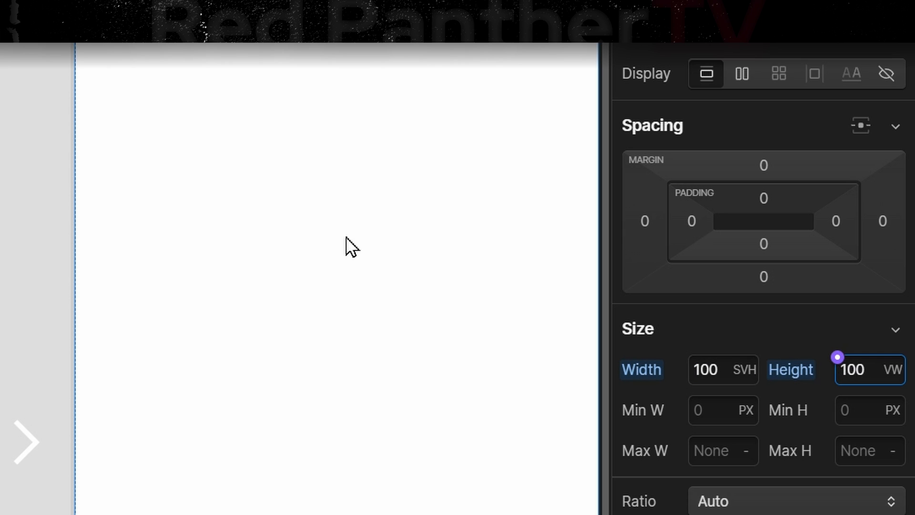
pyautogui.click(869, 370)
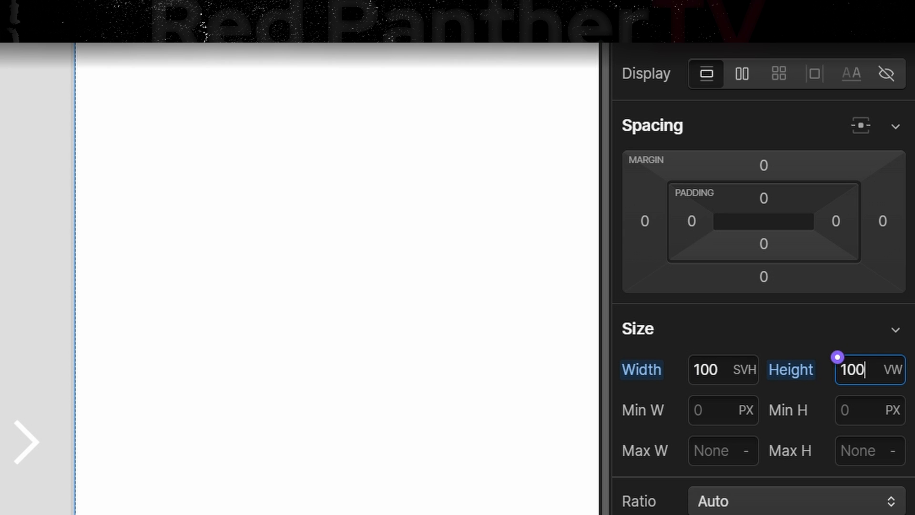
pyautogui.scroll(-3)
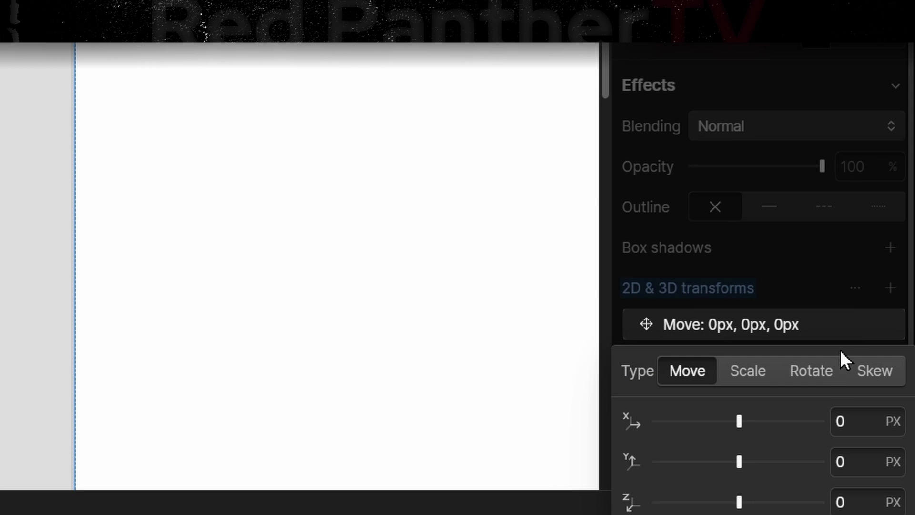
pyautogui.click(810, 370)
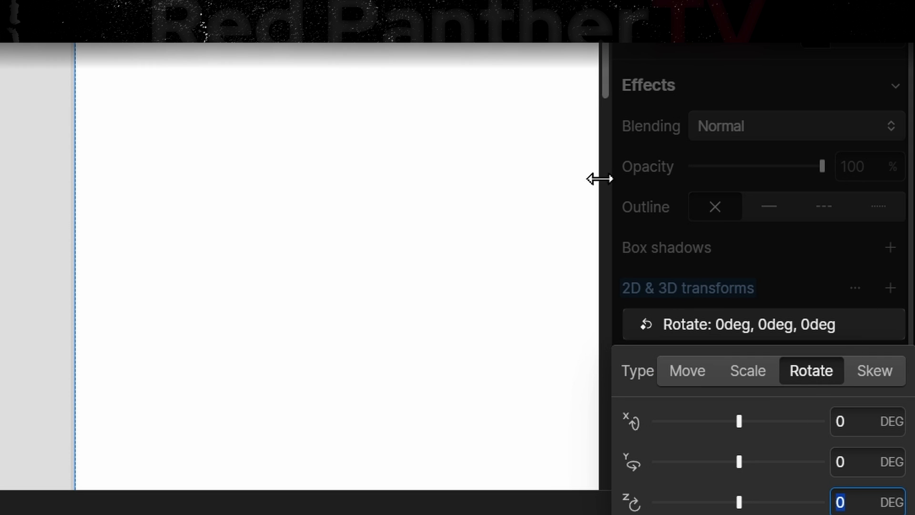
pyautogui.write('90')
pyautogui.write('di')
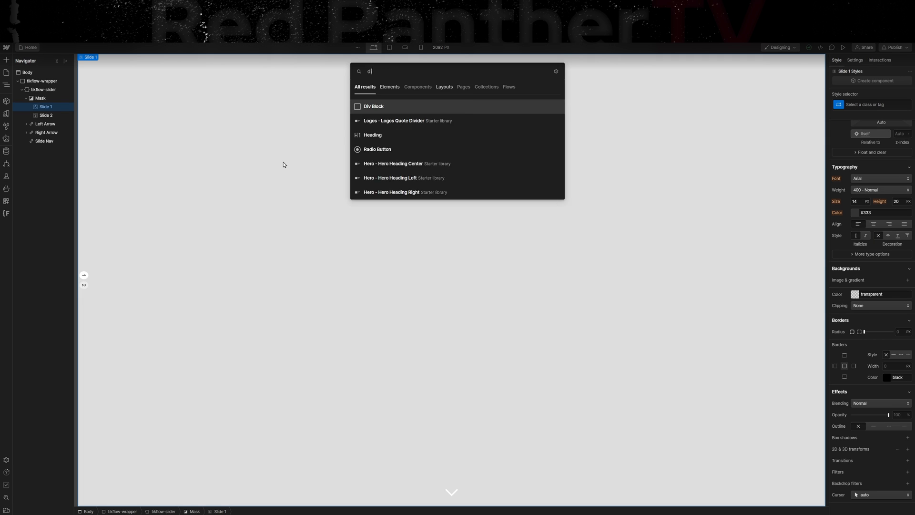
# Step: Add a flex tikflow-slide div in Slide 1 with a tikflow-slide-content div inside
pyautogui.click(374, 106)
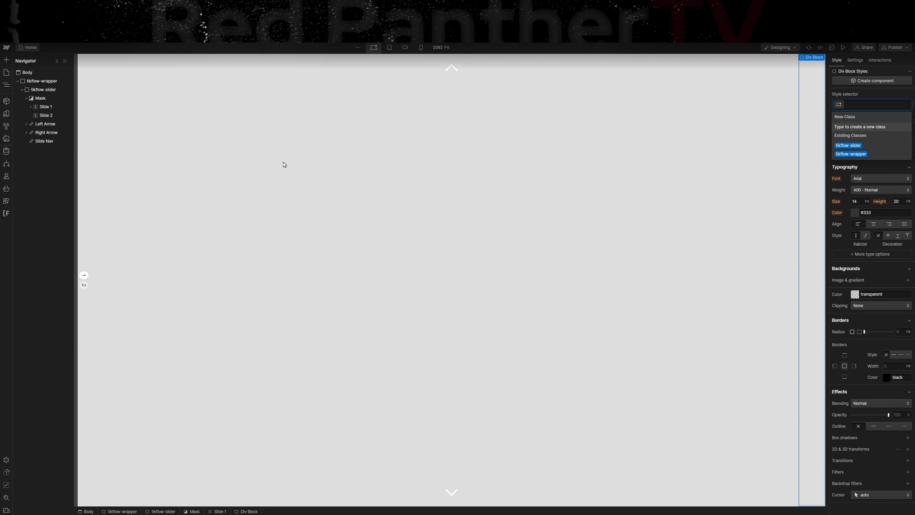
pyautogui.write('tikflow-slide')
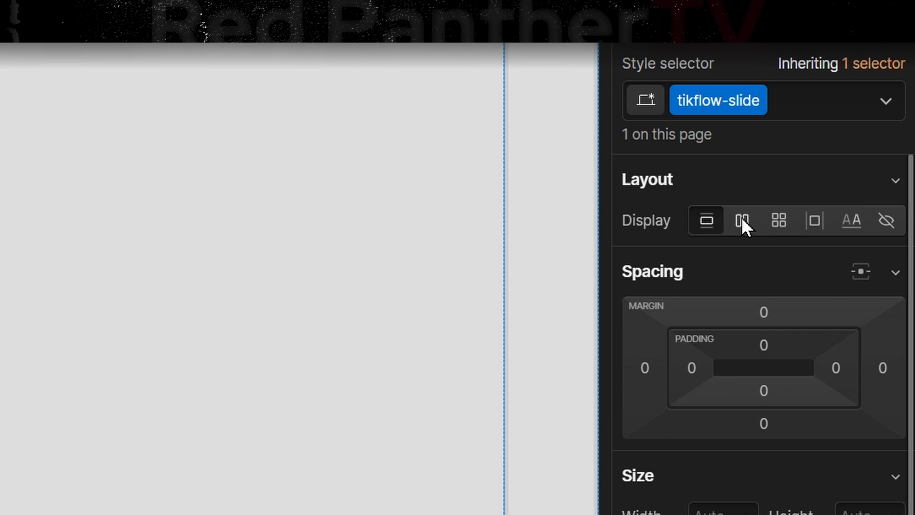
pyautogui.click(741, 220)
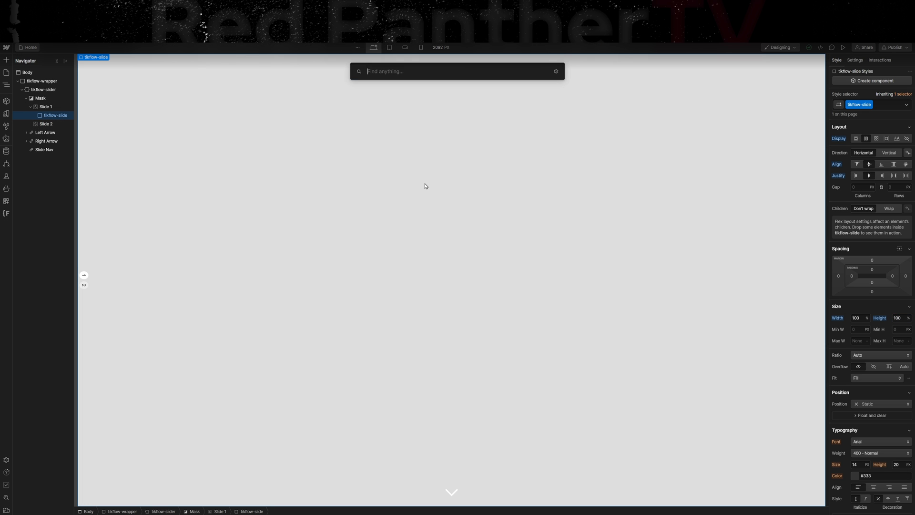
pyautogui.write('tikflow-slide-content')
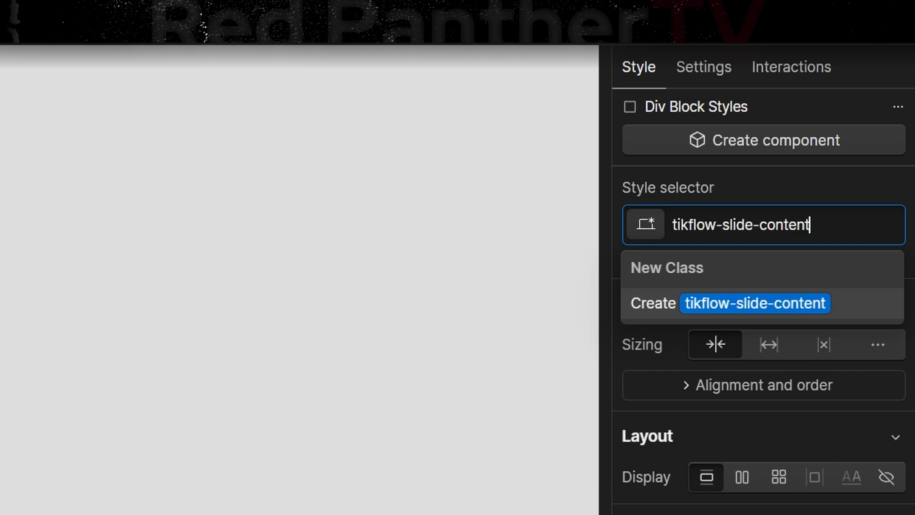
pyautogui.click(742, 476)
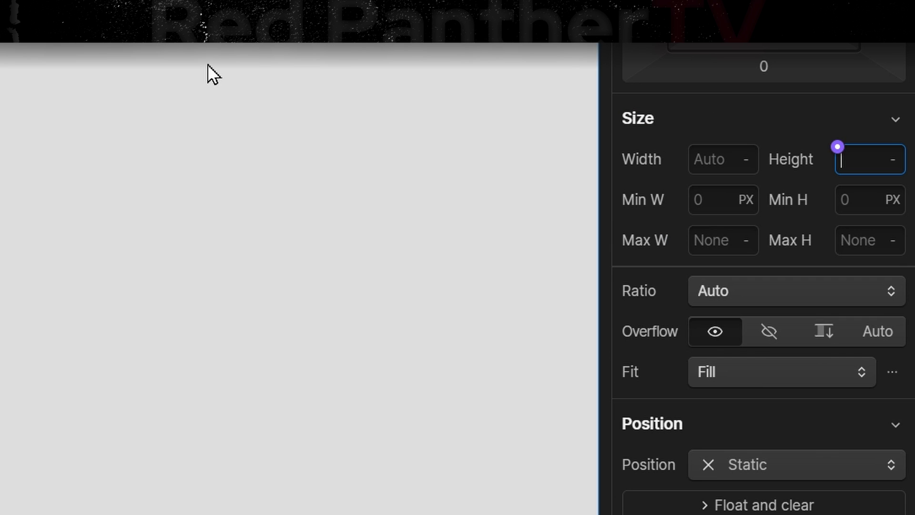
# Step: Give tikflow-slide-content 100svh height, 100 minimum width and a -90 degree Z rotation
pyautogui.write('100')
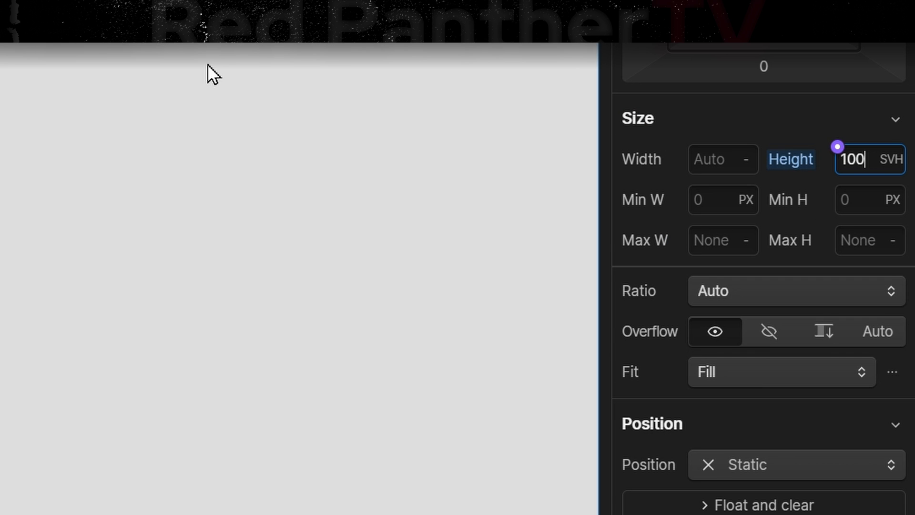
pyautogui.click(722, 199)
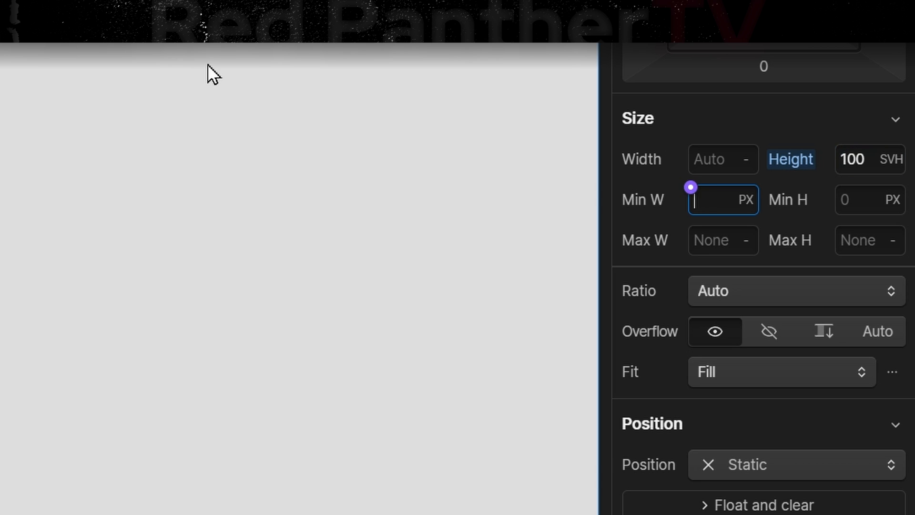
pyautogui.write('100')
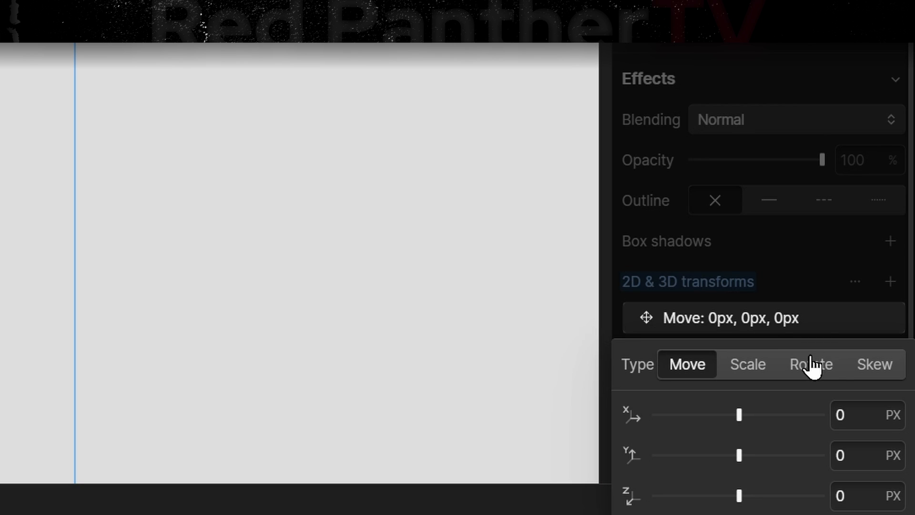
pyautogui.click(810, 363)
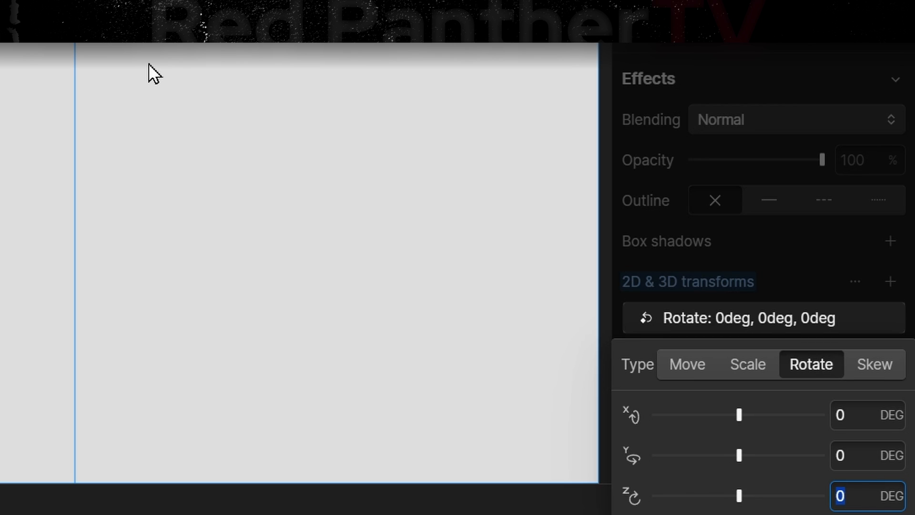
pyautogui.write('-90')
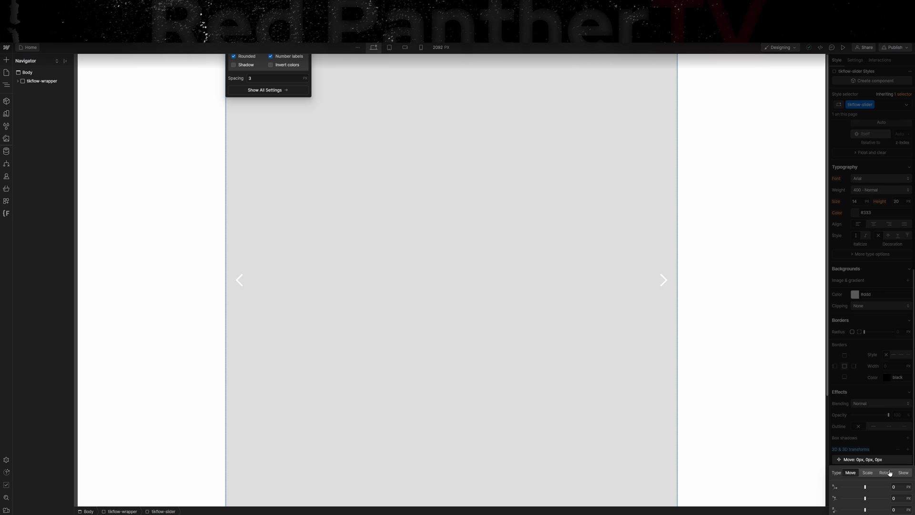
pyautogui.click(884, 472)
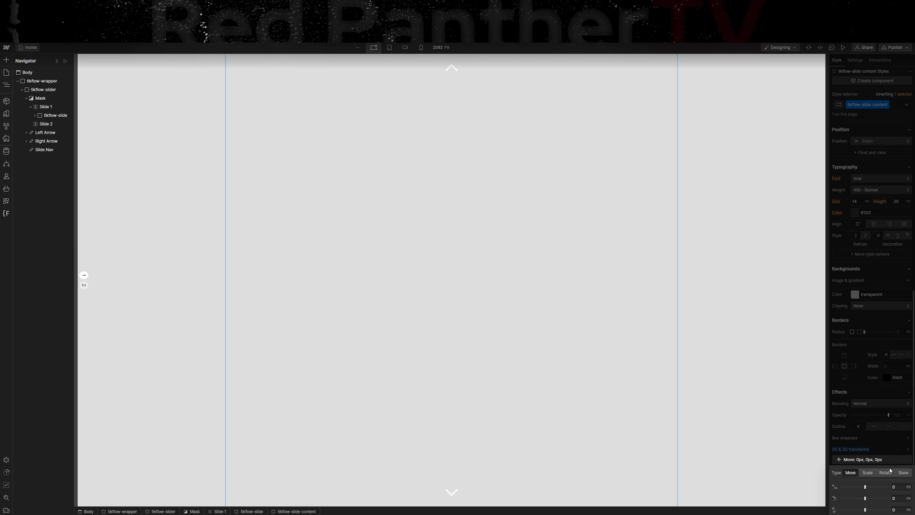
pyautogui.click(884, 471)
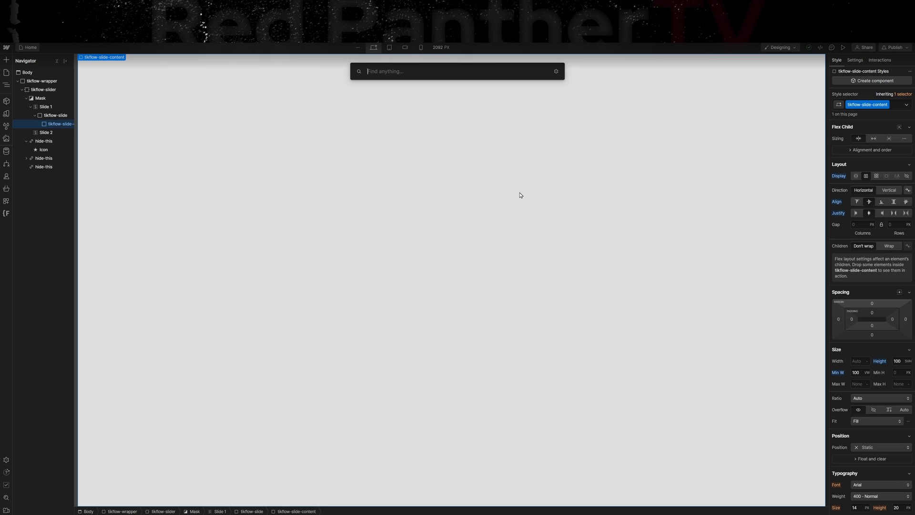
# Step: Add a tikflow-aspect-ratio div at 100% height with a custom 9:16 ratio
pyautogui.write('ti')
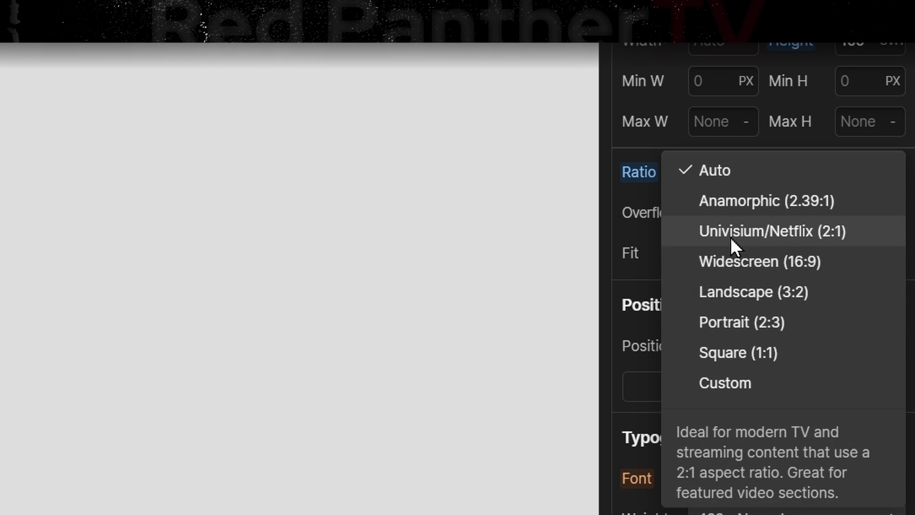
pyautogui.click(724, 382)
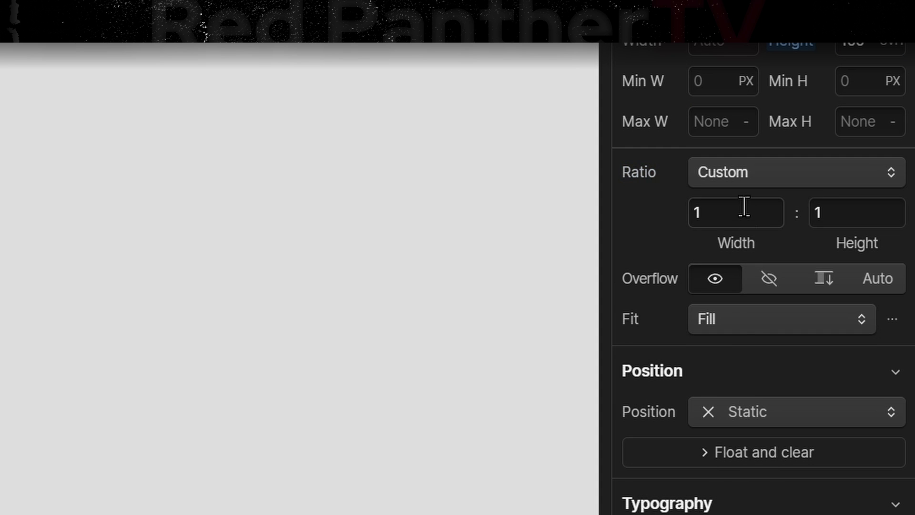
pyautogui.write('16')
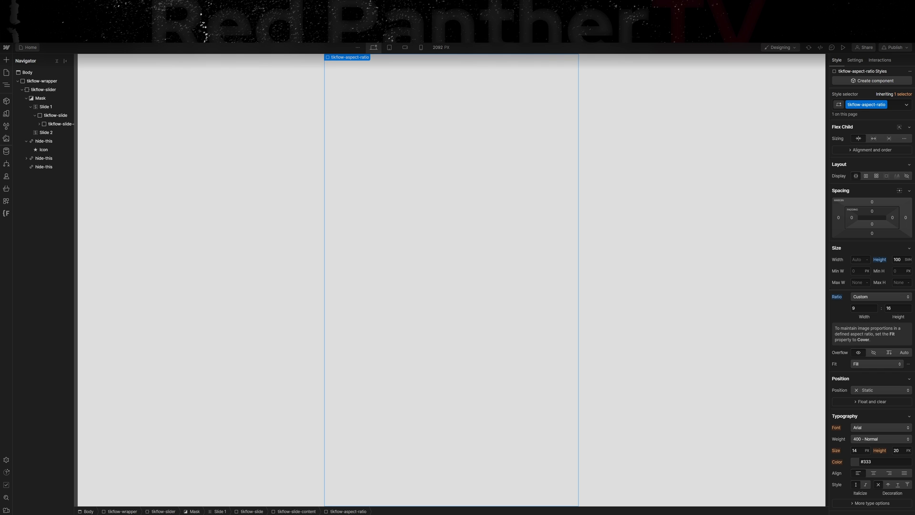
pyautogui.moveTo(706, 243)
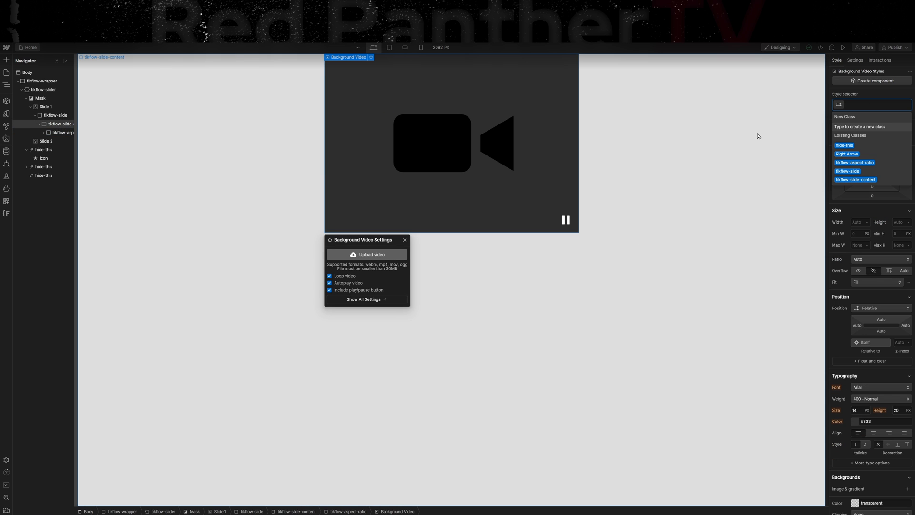
# Step: Add a tikflow-vid background video without play/pause and upload vid 1.mp4
pyautogui.click(869, 104)
pyautogui.write('tikflow-vid')
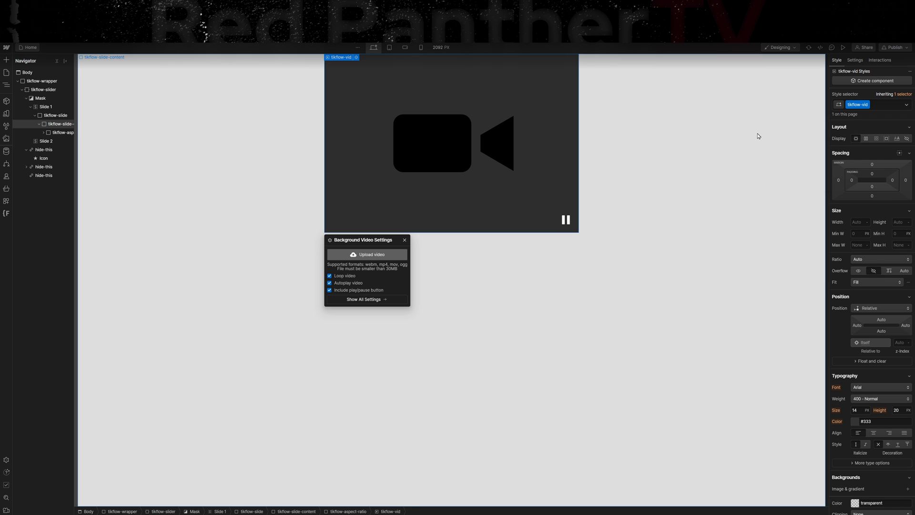
pyautogui.click(329, 290)
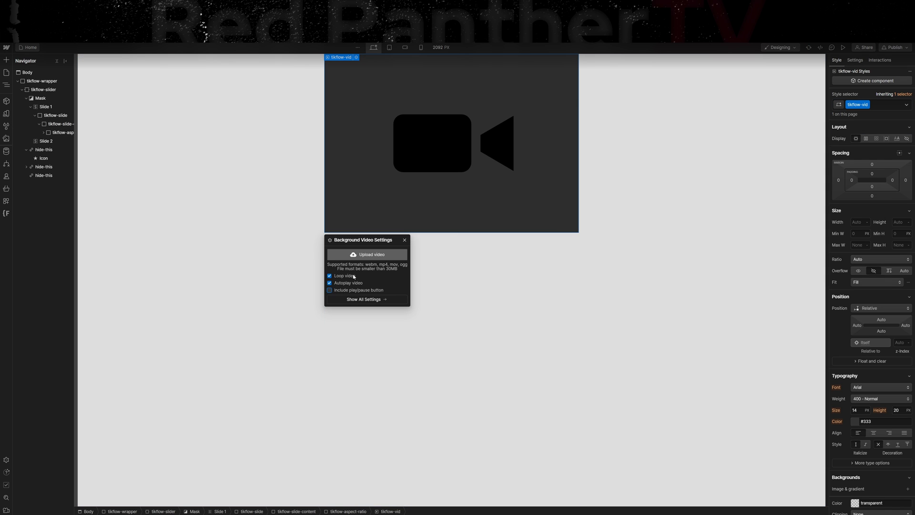
pyautogui.click(366, 253)
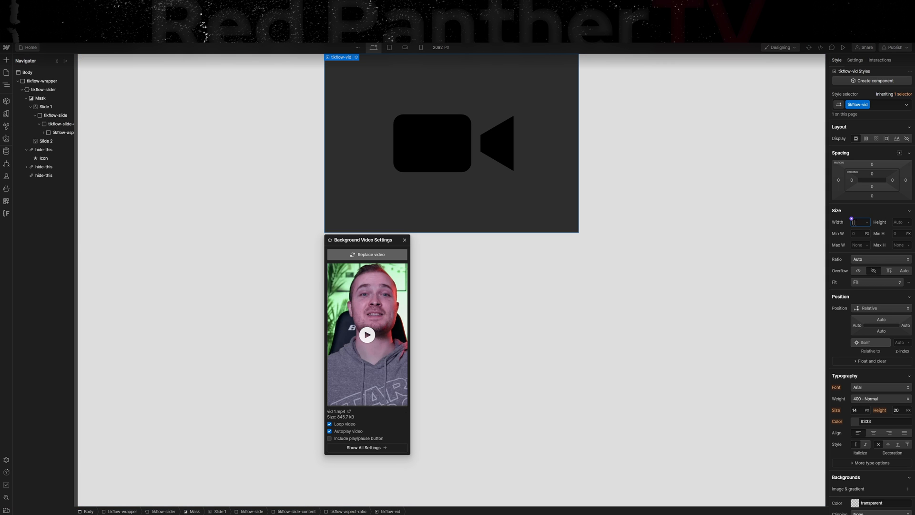
# Step: Size the video 100%×100% absolute, then paste the navbar and overlay into the aspect-ratio box
pyautogui.write('100')
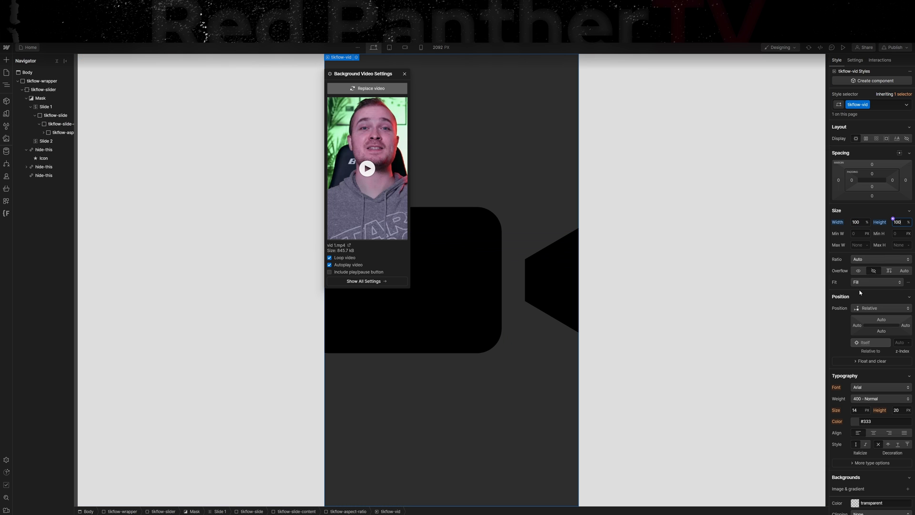
pyautogui.click(880, 308)
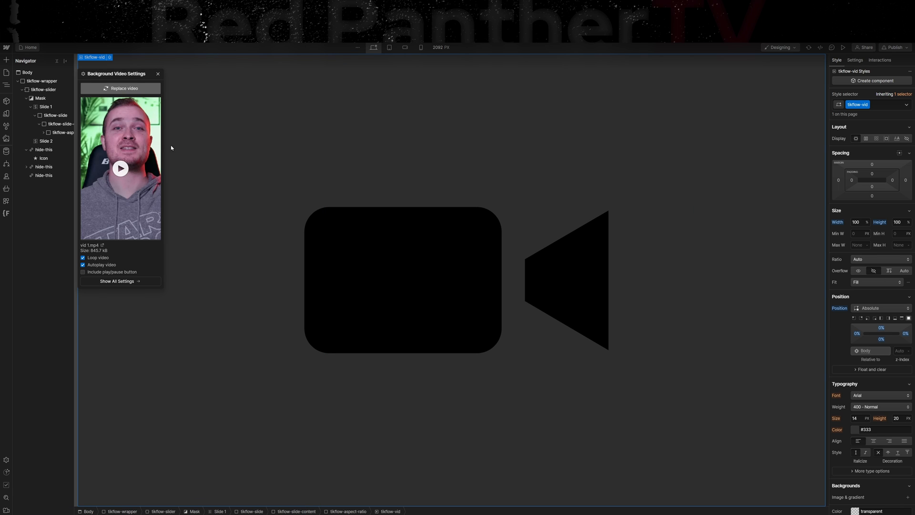
pyautogui.click(63, 131)
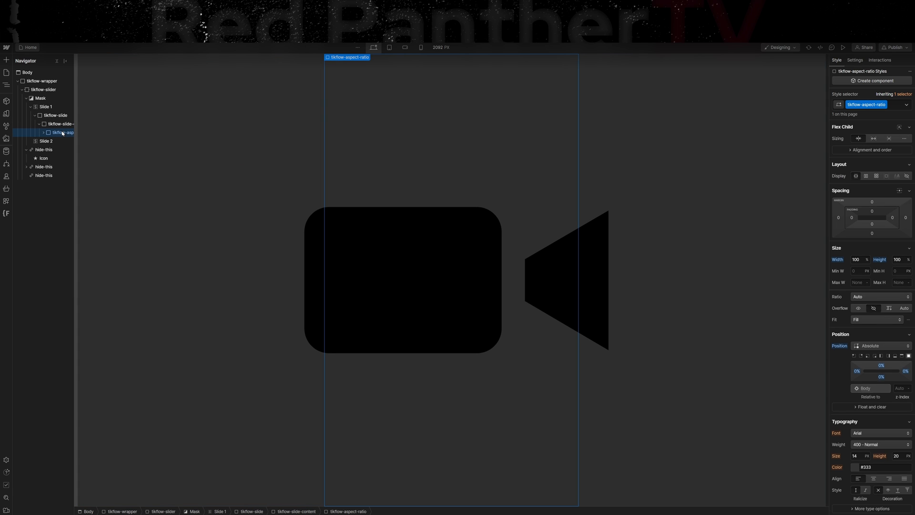
pyautogui.click(878, 295)
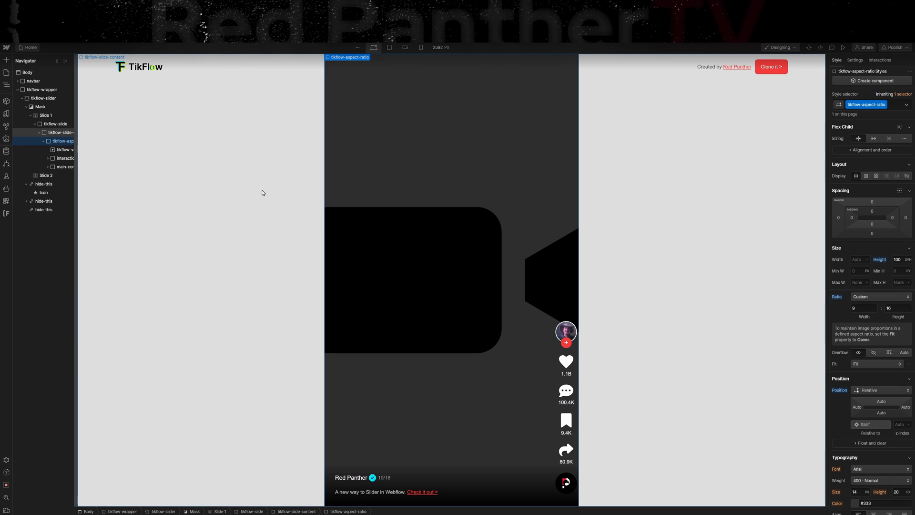
pyautogui.moveTo(278, 347)
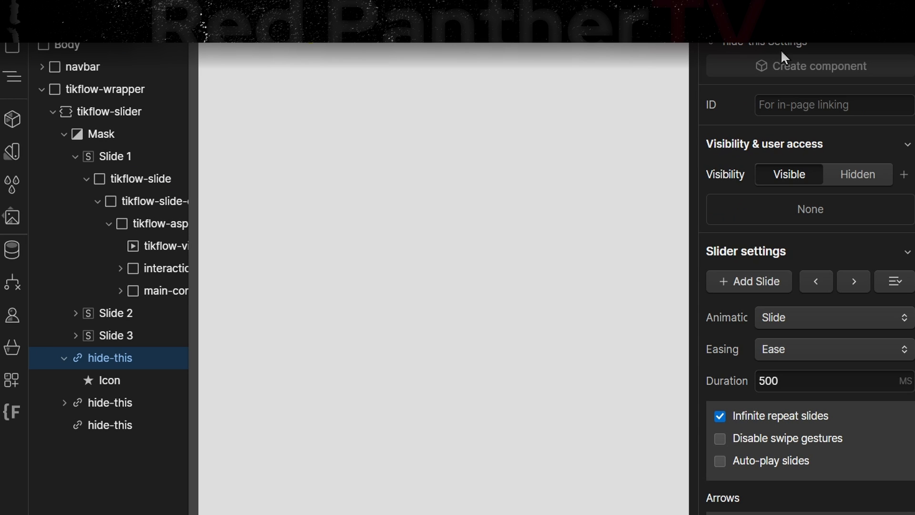
# Step: Give the hidden slider arrow the ID prev-slide and show the Pages panel
pyautogui.write('prev-slide')
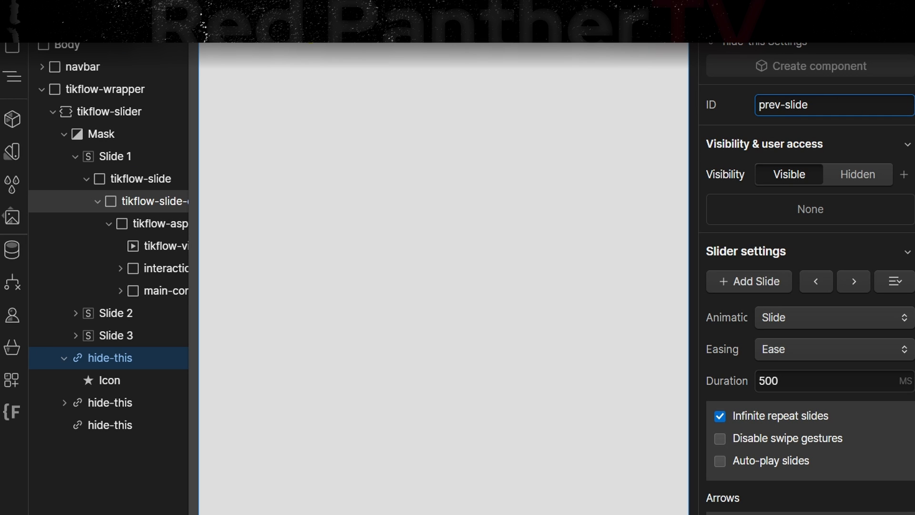
pyautogui.click(108, 402)
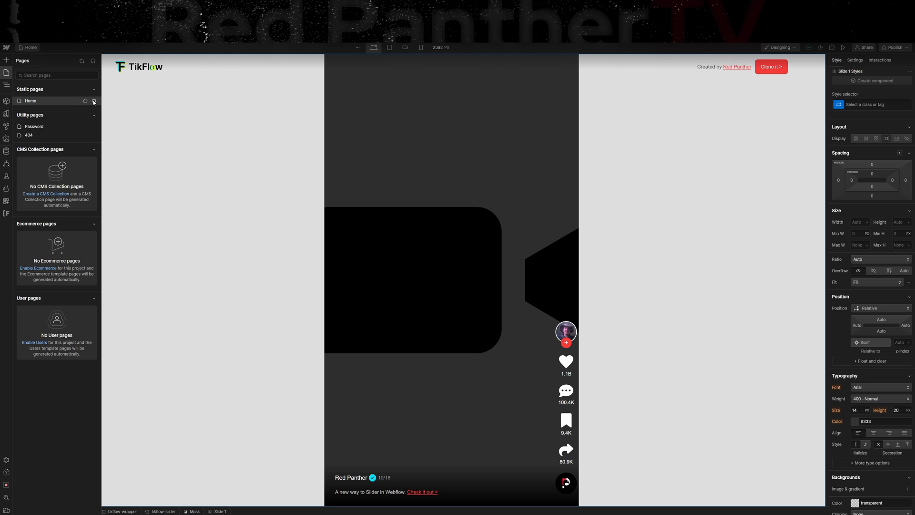
# Step: Paste the slide-scrolling script into the Home page's Before </body> code, save, and start publishing
pyautogui.click(92, 100)
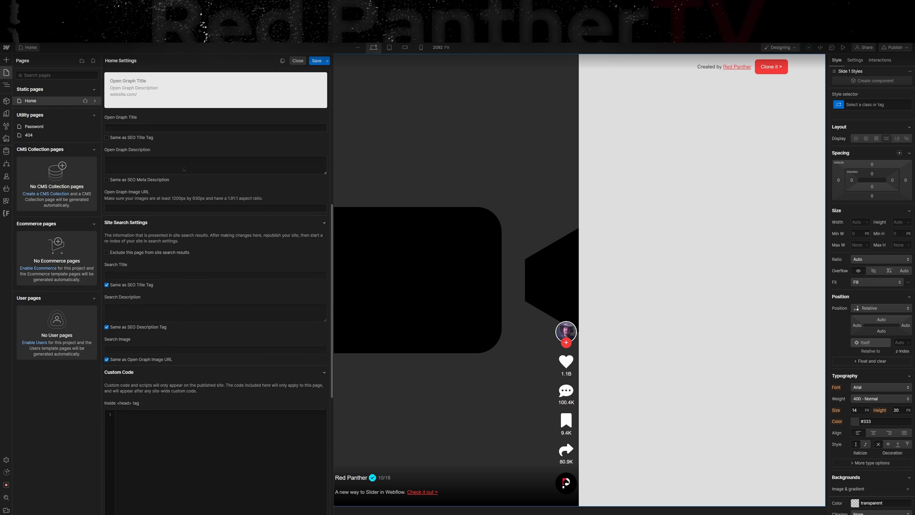
pyautogui.scroll(-3)
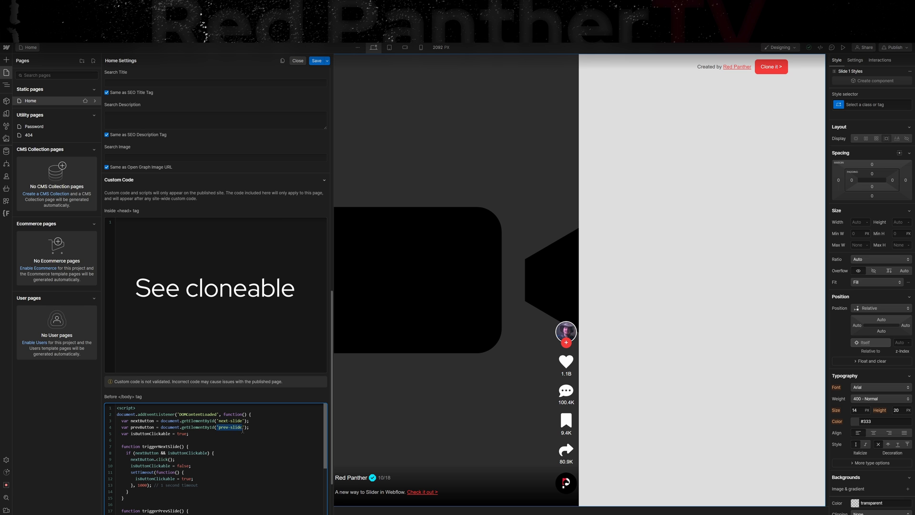
pyautogui.click(891, 48)
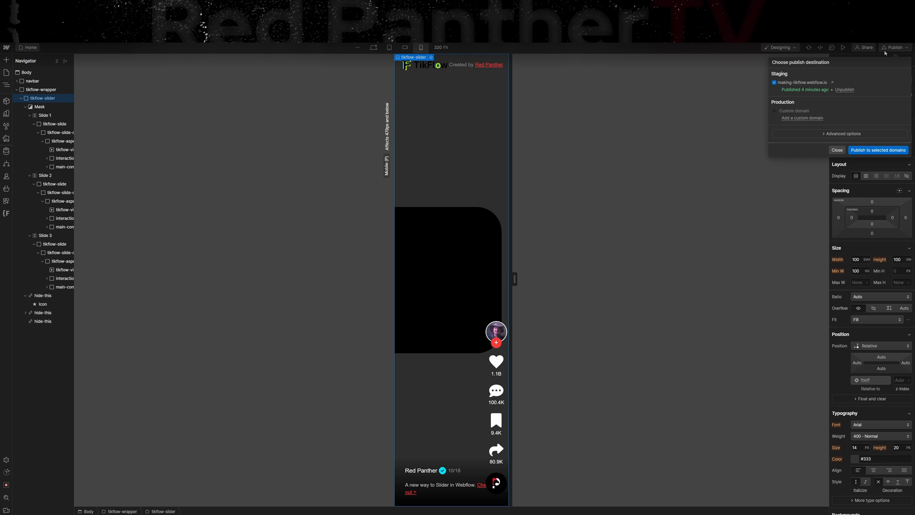
# Step: Publish to the selected domains and advance through the live vertical video slides
pyautogui.click(878, 150)
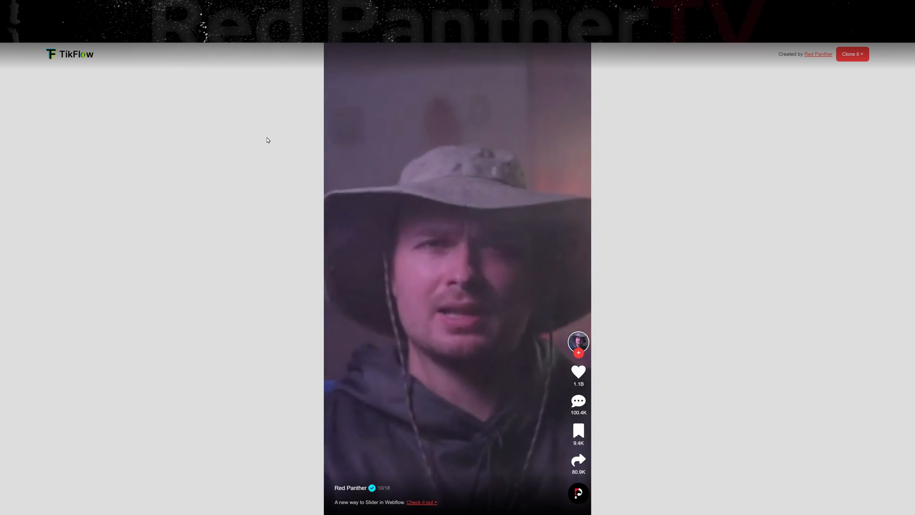
pyautogui.click(578, 371)
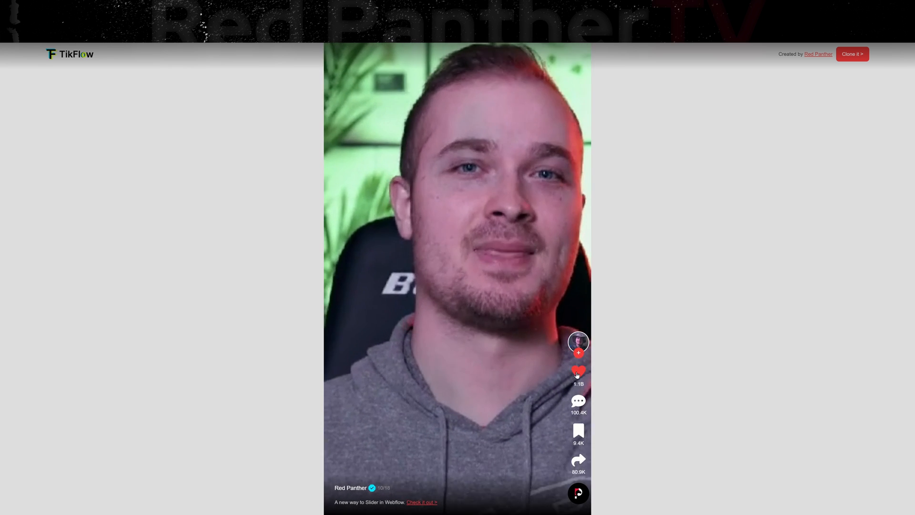